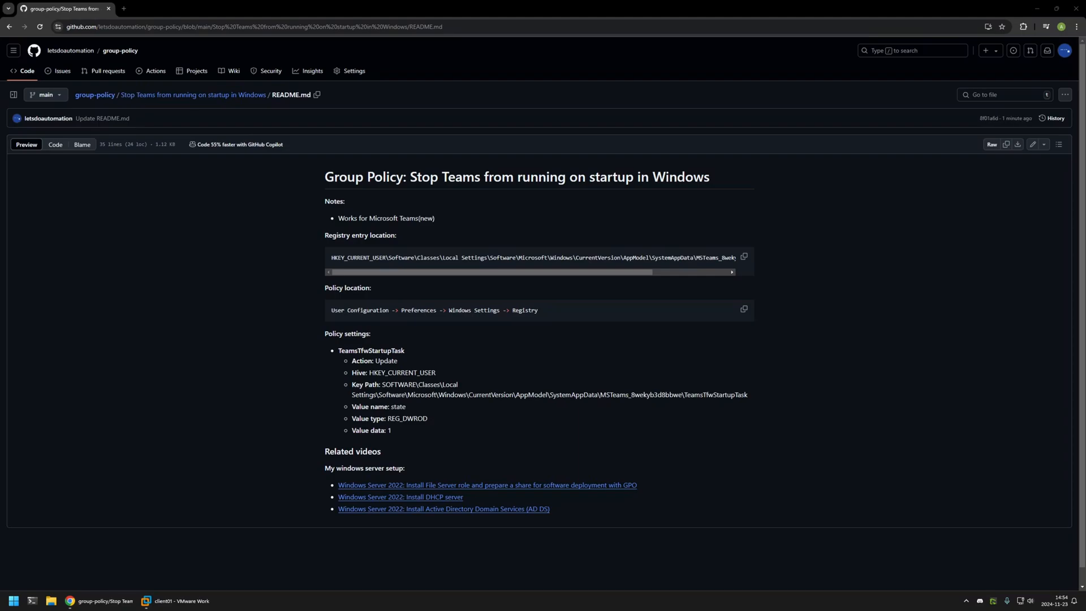
mouse_move(645, 346)
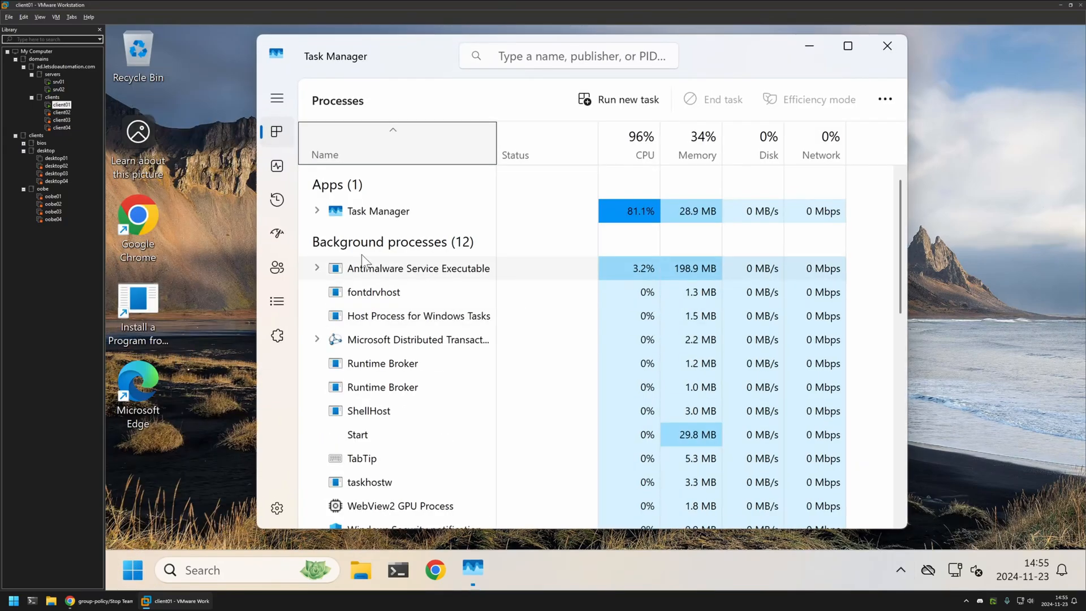
Step: Show Task Manager's startup apps, where Microsoft Teams is still Enabled
click(277, 234)
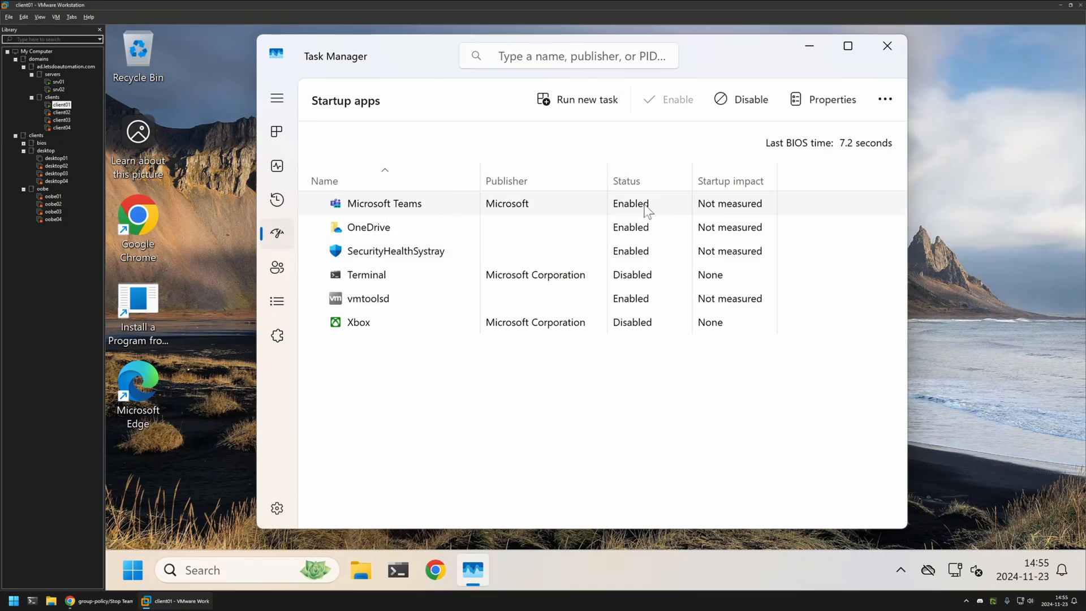
mouse_move(359, 217)
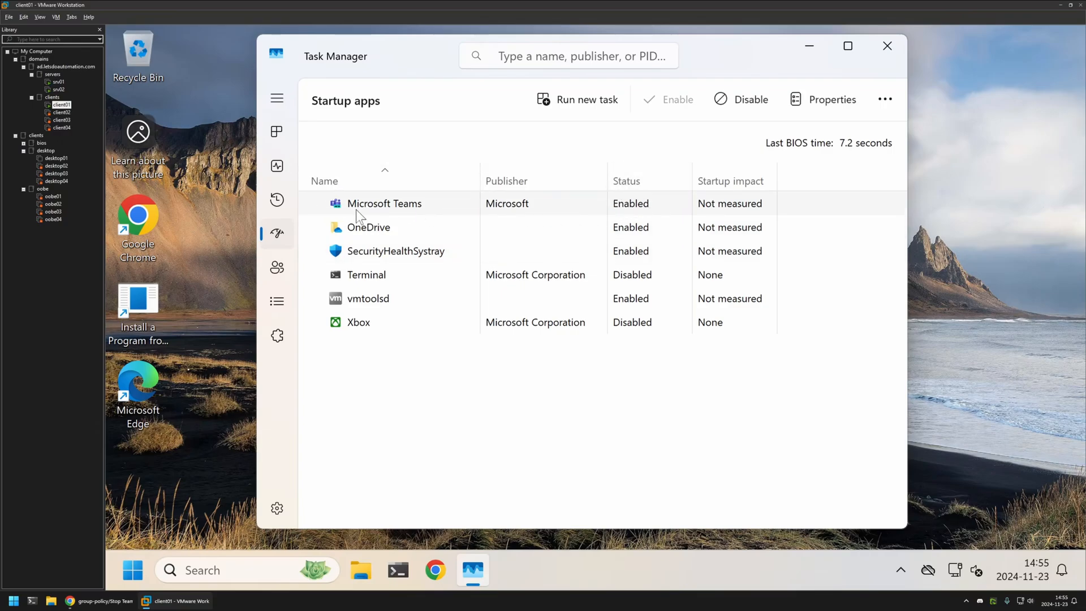
mouse_move(627, 349)
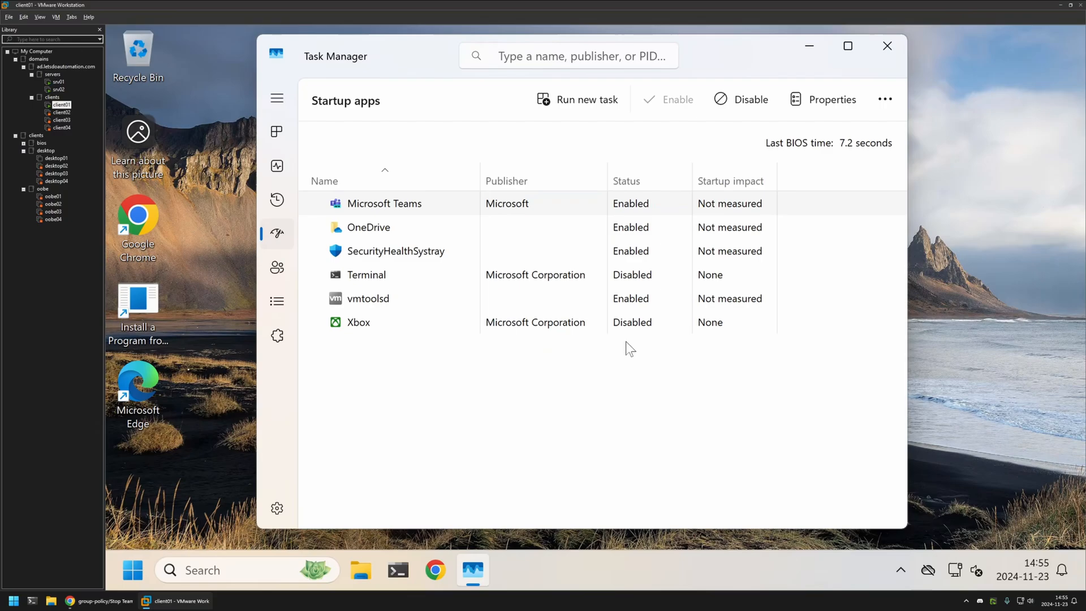
mouse_move(631, 348)
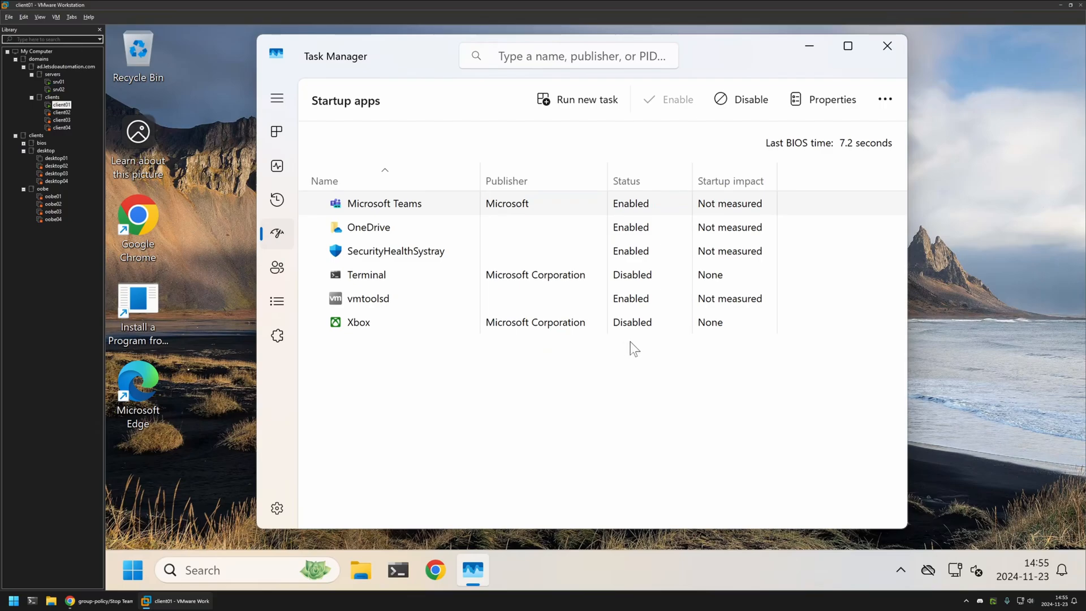
mouse_move(606, 207)
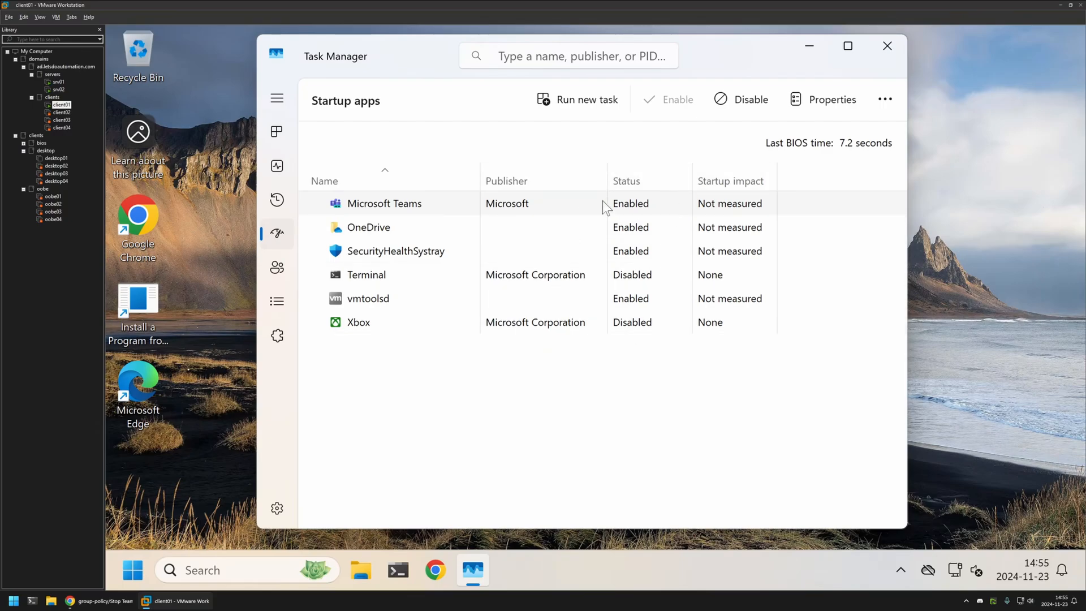
mouse_move(638, 376)
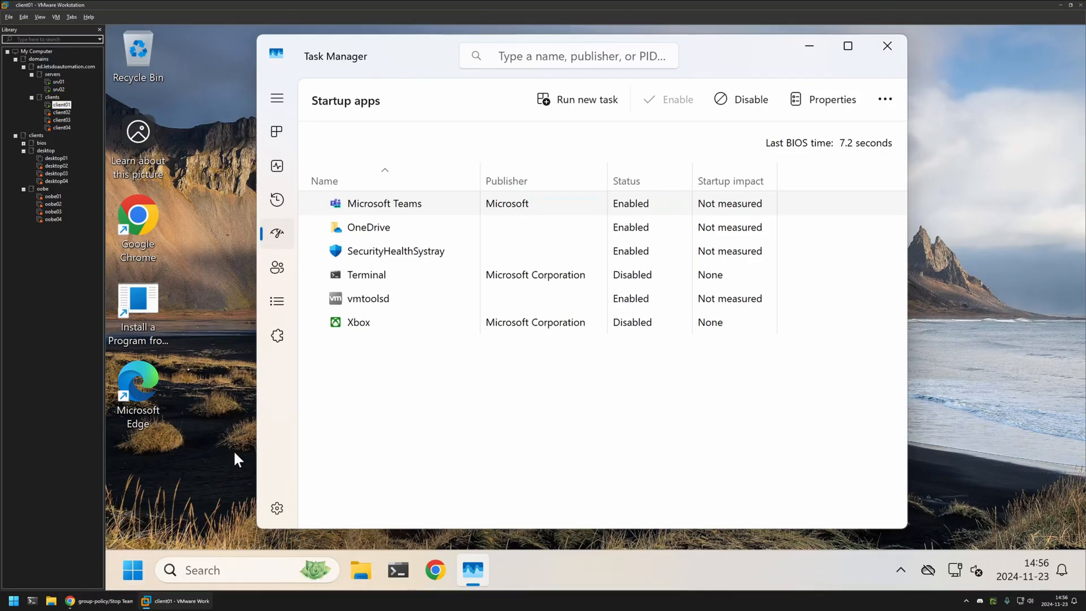
Step: Open Registry Editor and browse HKEY_CURRENT_USER to the TeamsTfwStartupTask key, State 2
text(rege)
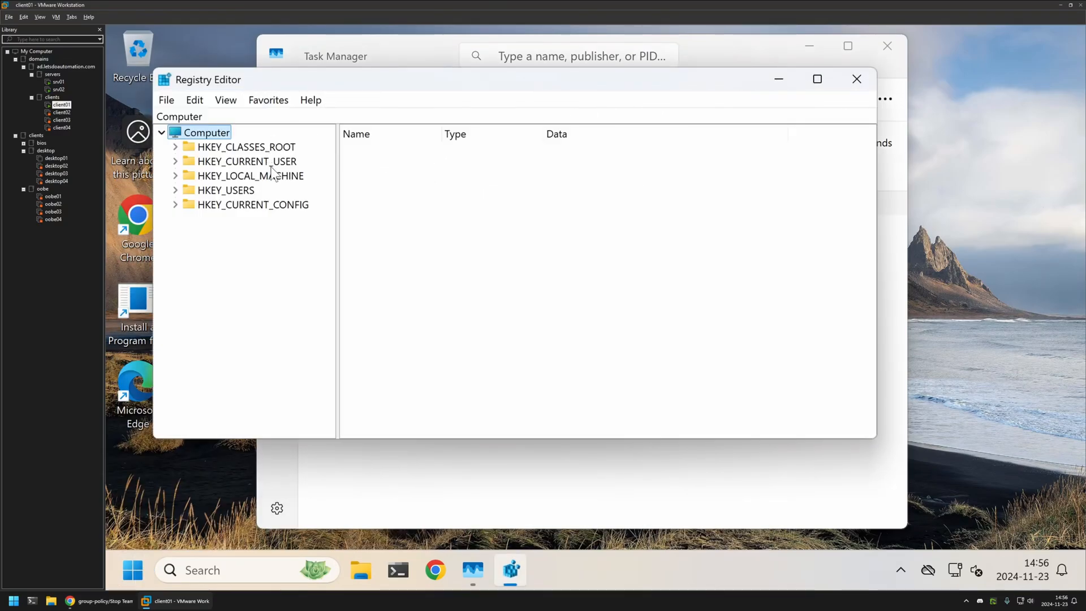
click(246, 161)
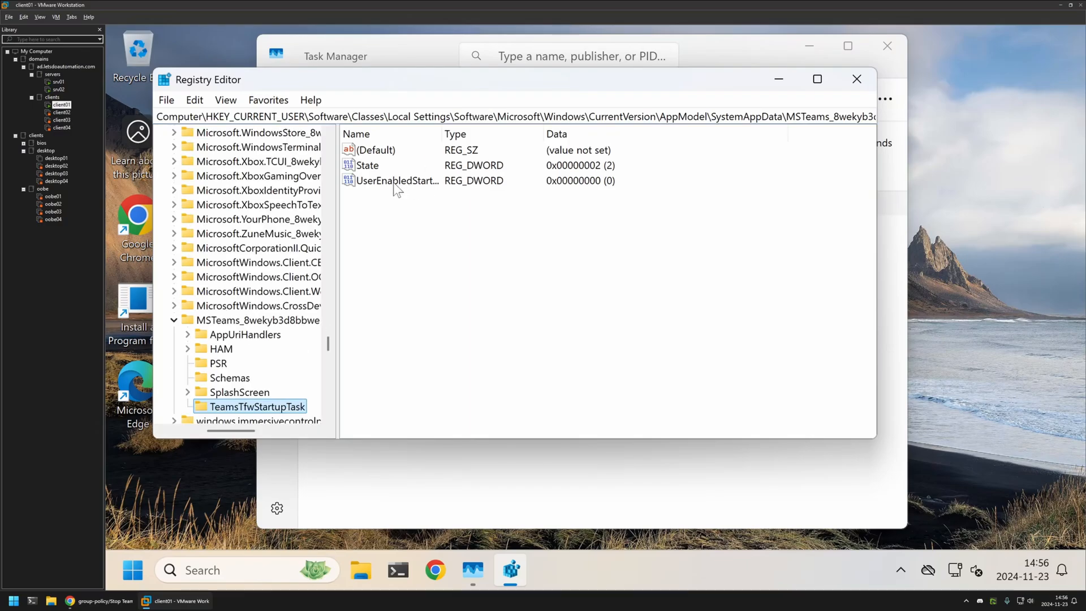
click(368, 164)
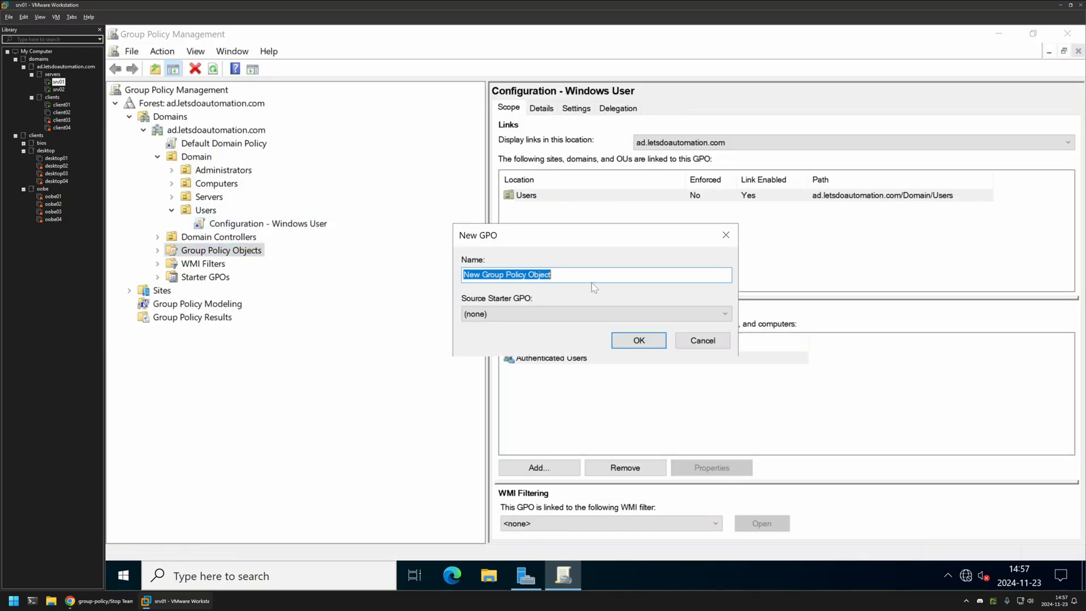
Step: Create the GPO 'Disable startup Microsoft teams' and select it
text(Disable startup)
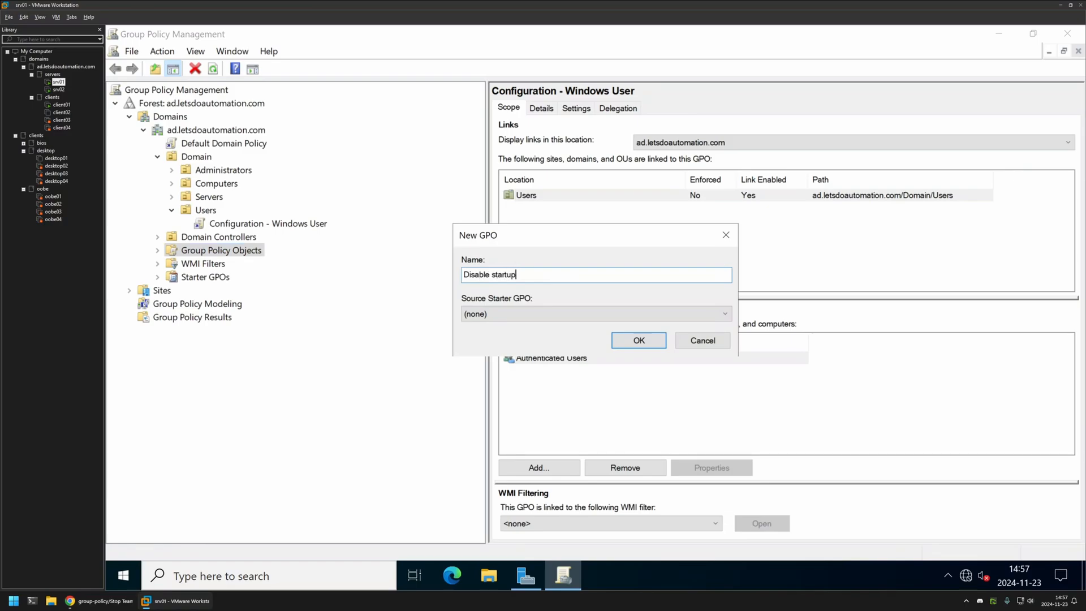
text(Micro)
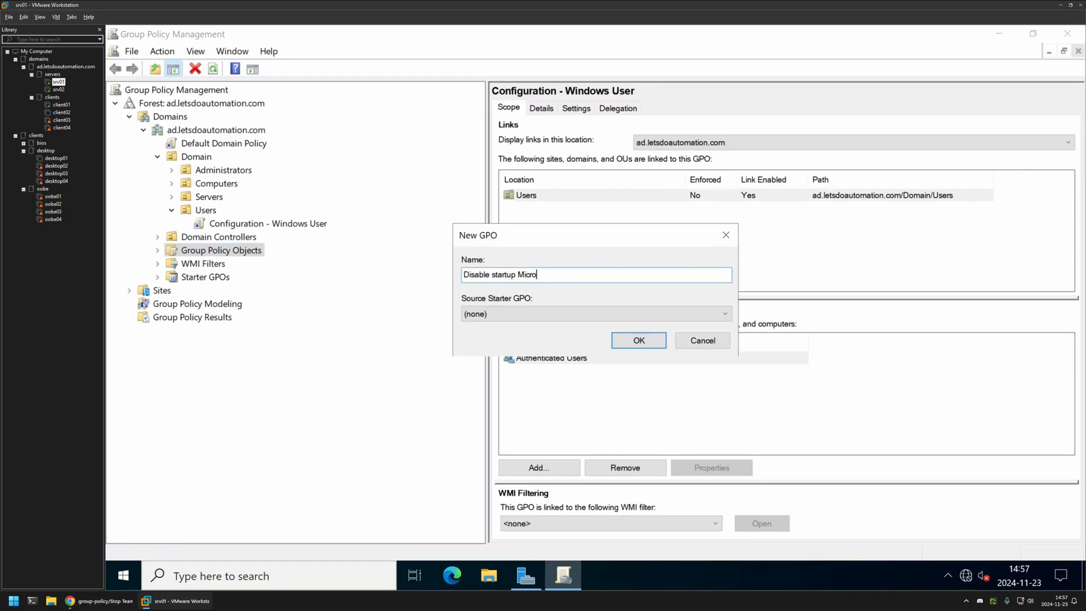
text(soft teams)
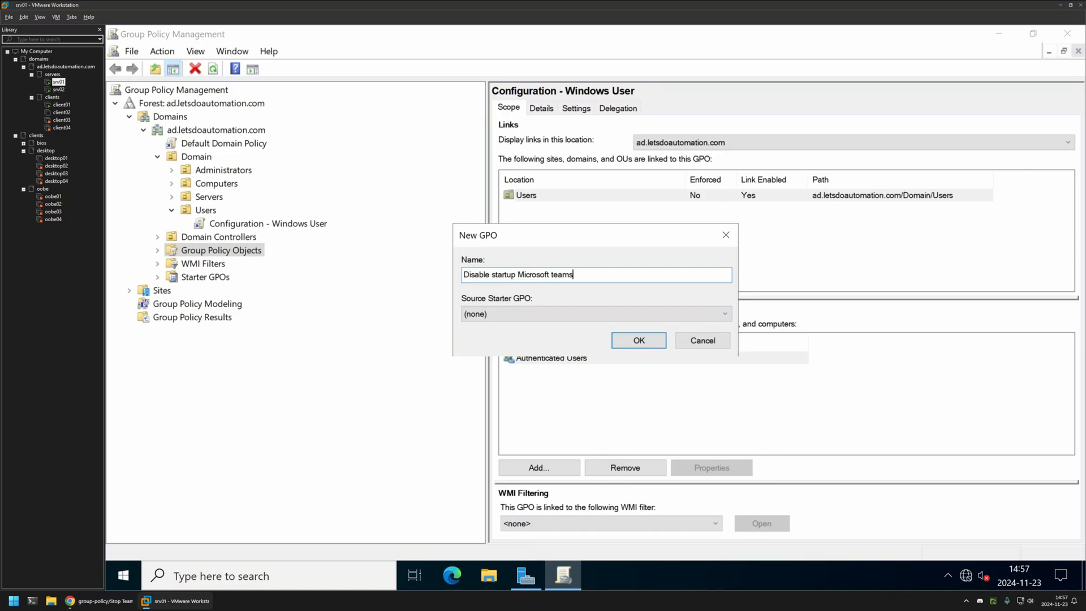
click(638, 340)
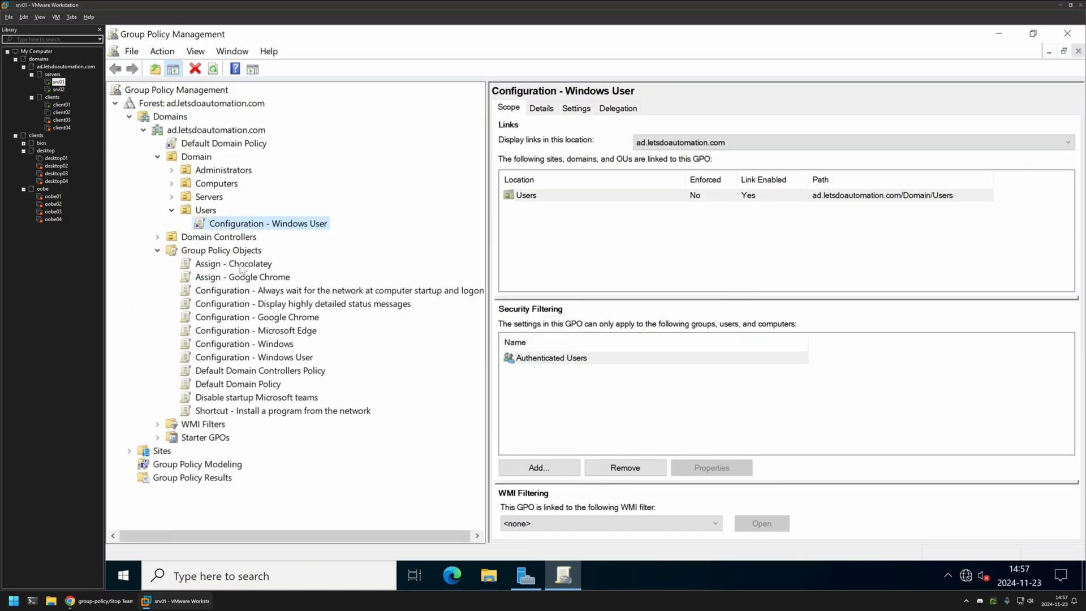
click(256, 397)
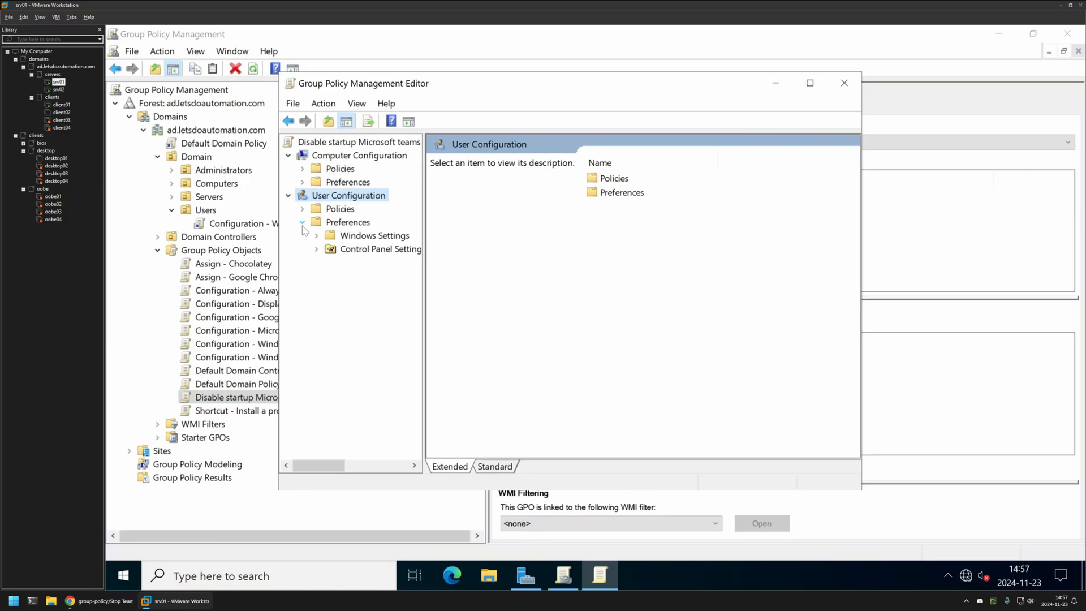
Step: Under User Configuration Windows Settings preferences, start a new Registry item
click(315, 235)
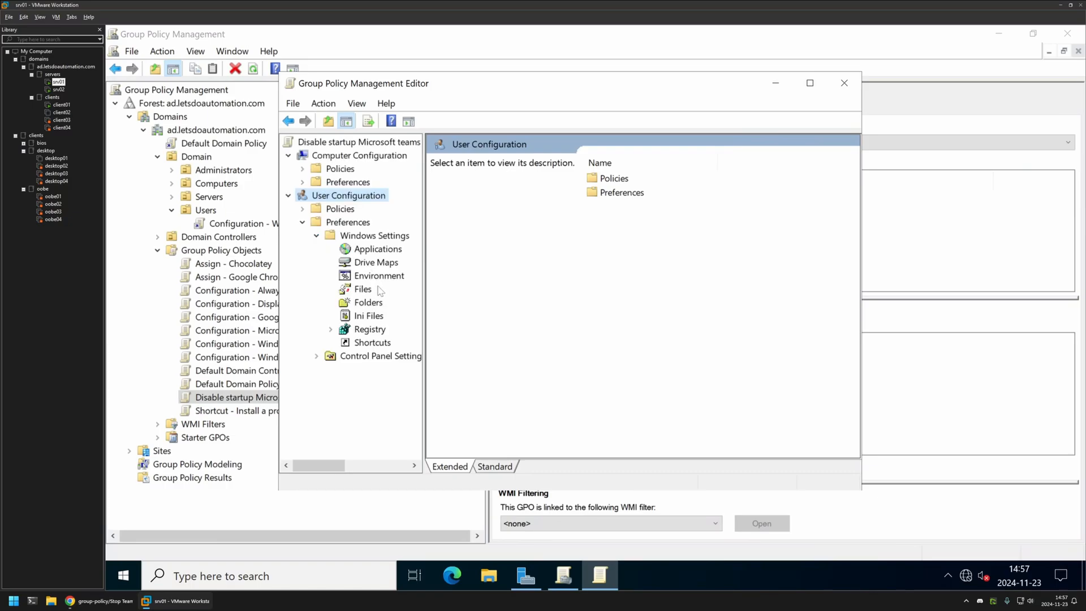
click(371, 329)
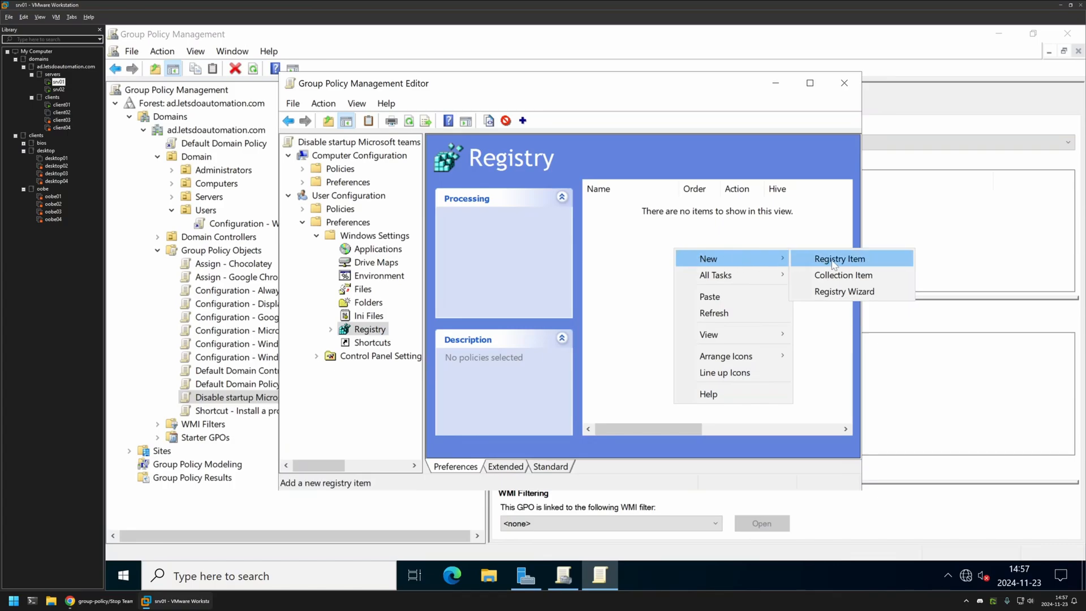
click(839, 258)
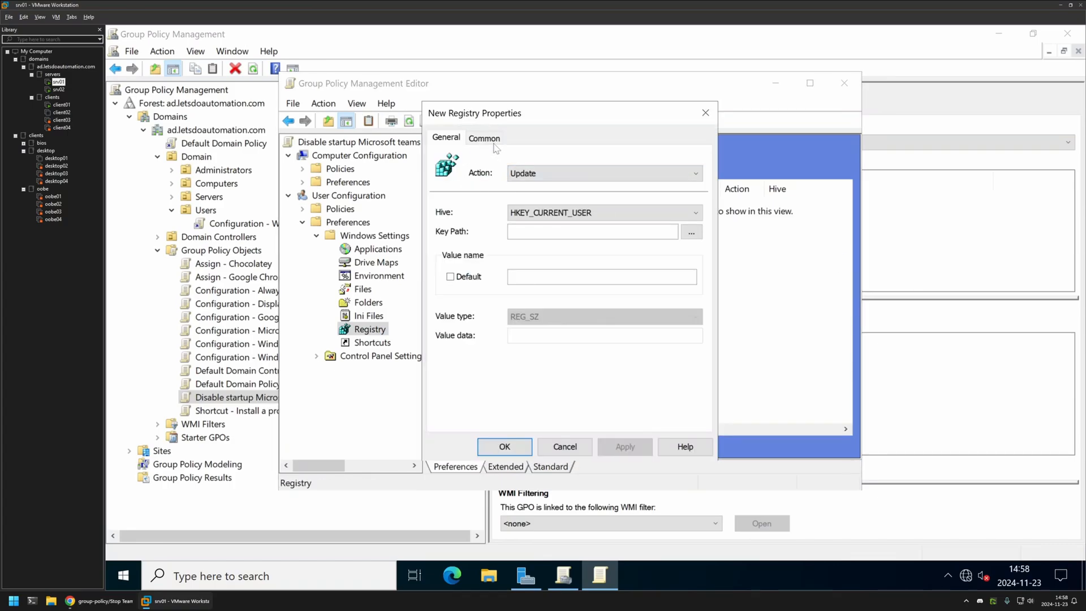
mouse_move(440, 226)
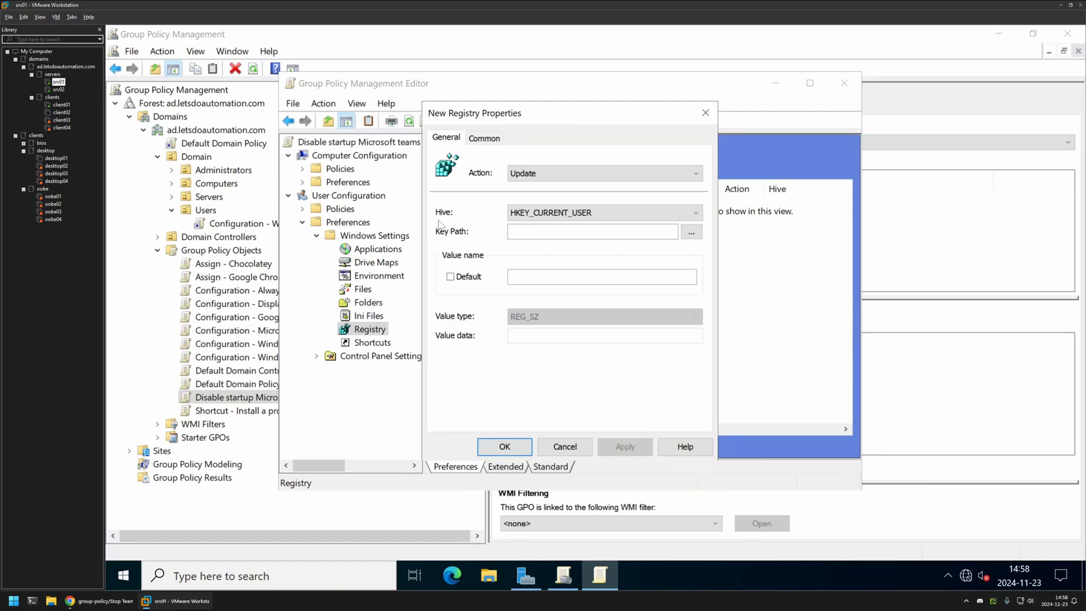
mouse_move(438, 227)
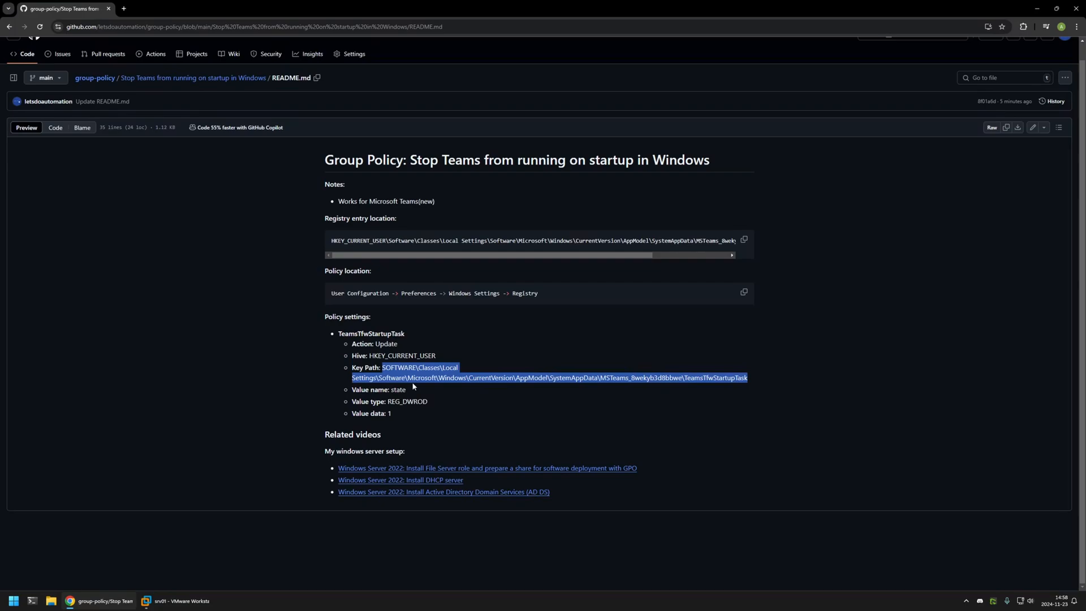
Step: Copy the Teams startup key path and value name 'state' from the GitHub README
click(447, 360)
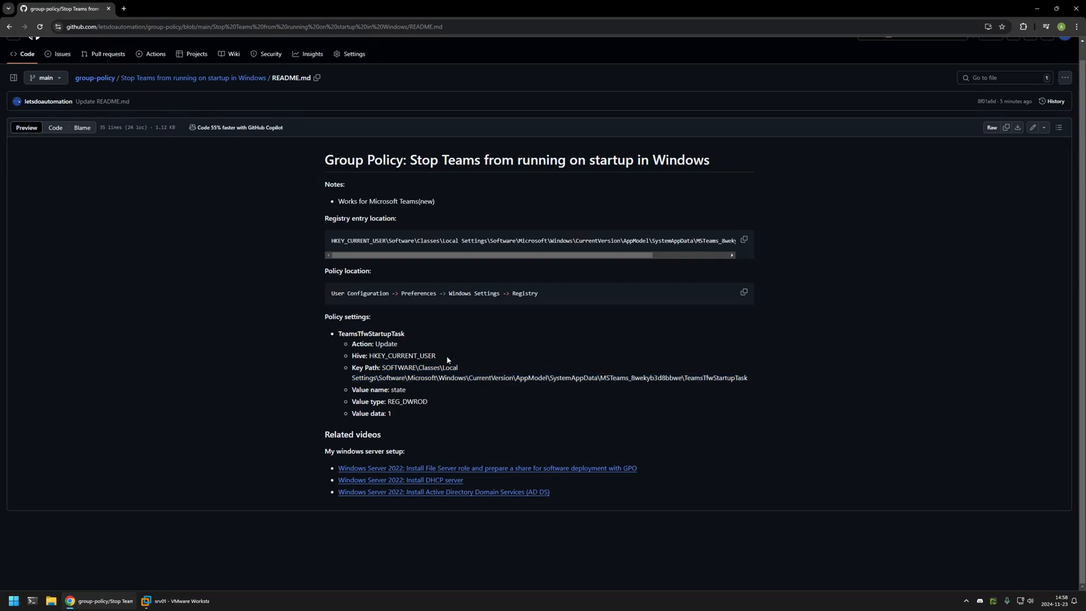
double_click(399, 390)
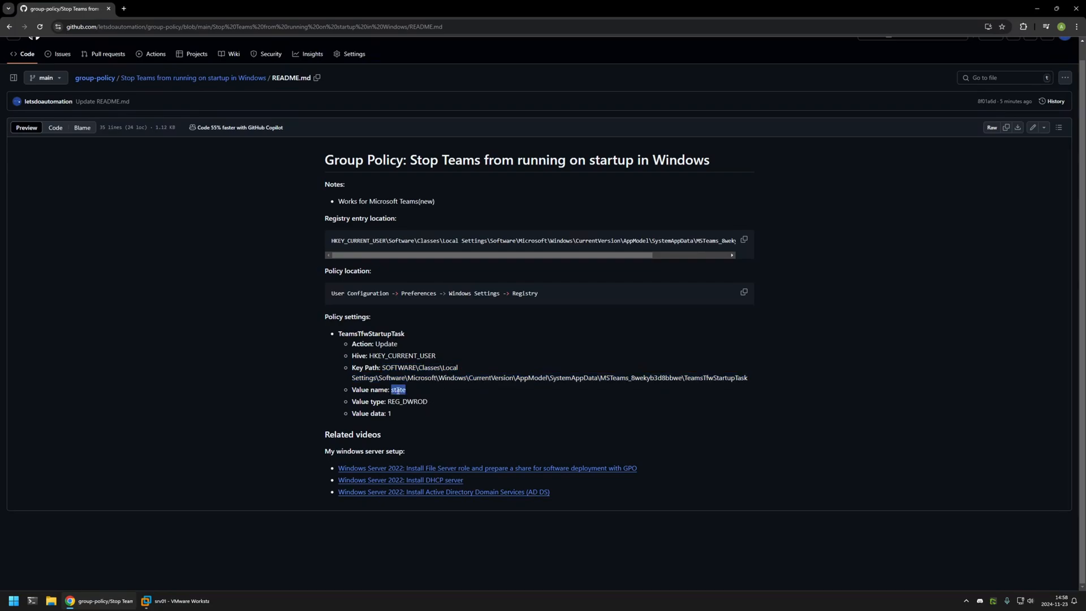
mouse_move(165, 587)
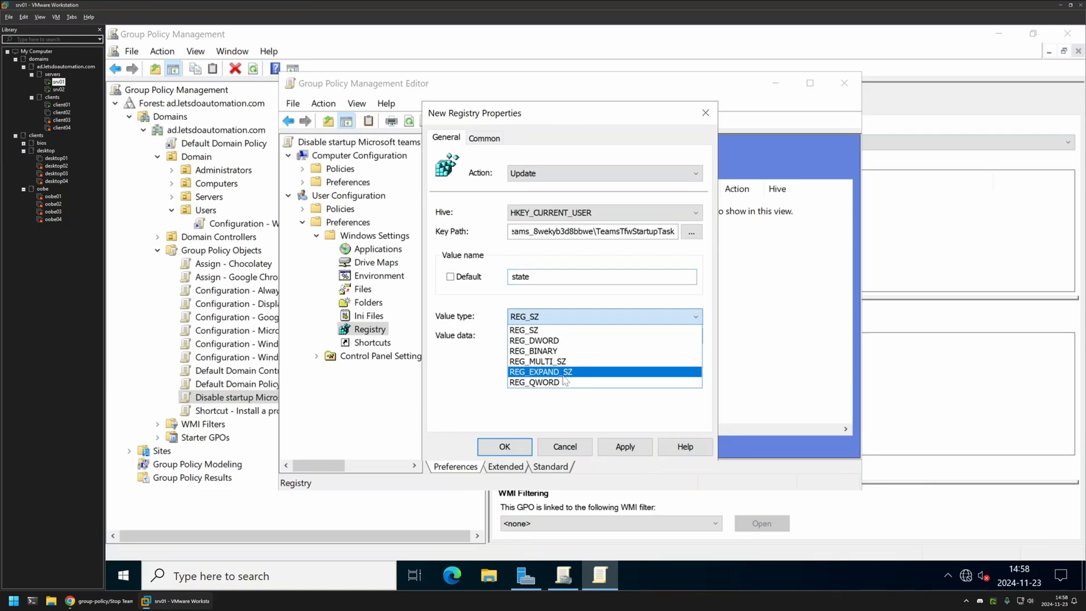
Step: Set the 'state' registry item's value data to 1, save it, and close the editor
click(534, 340)
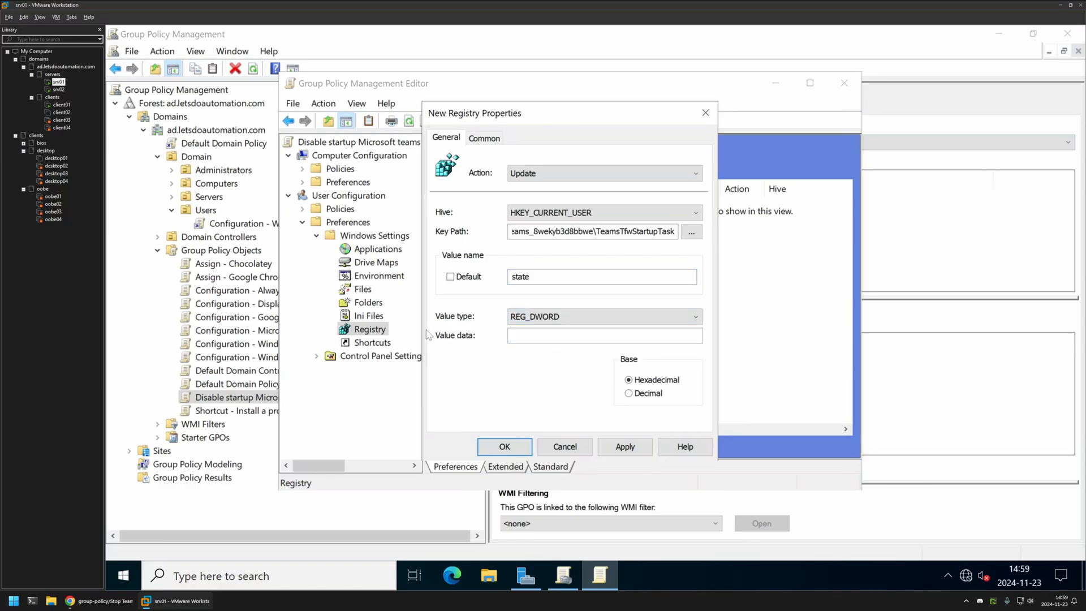
text(1)
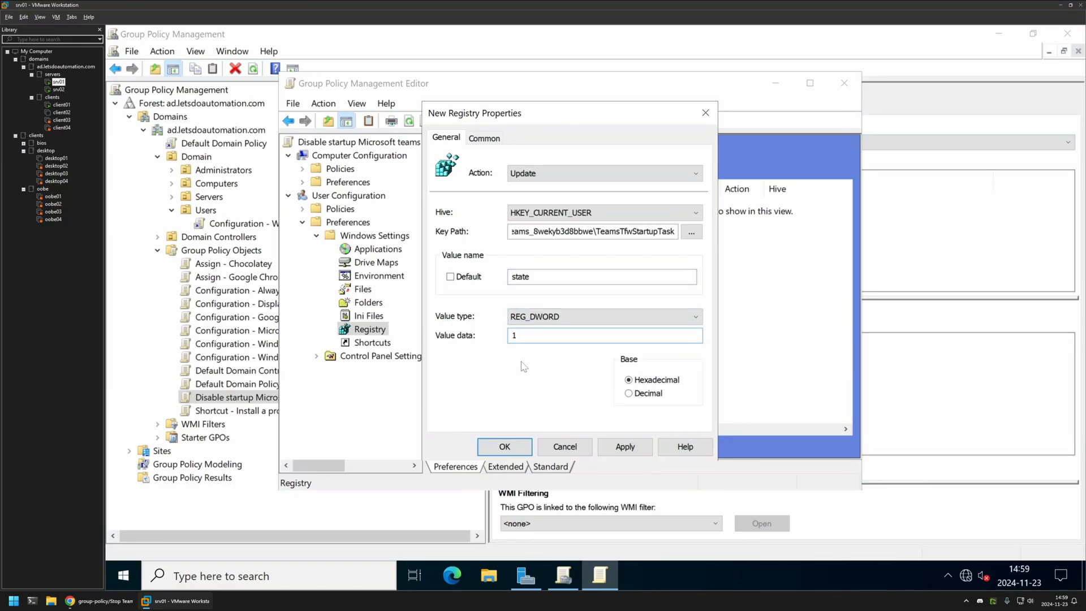
click(624, 447)
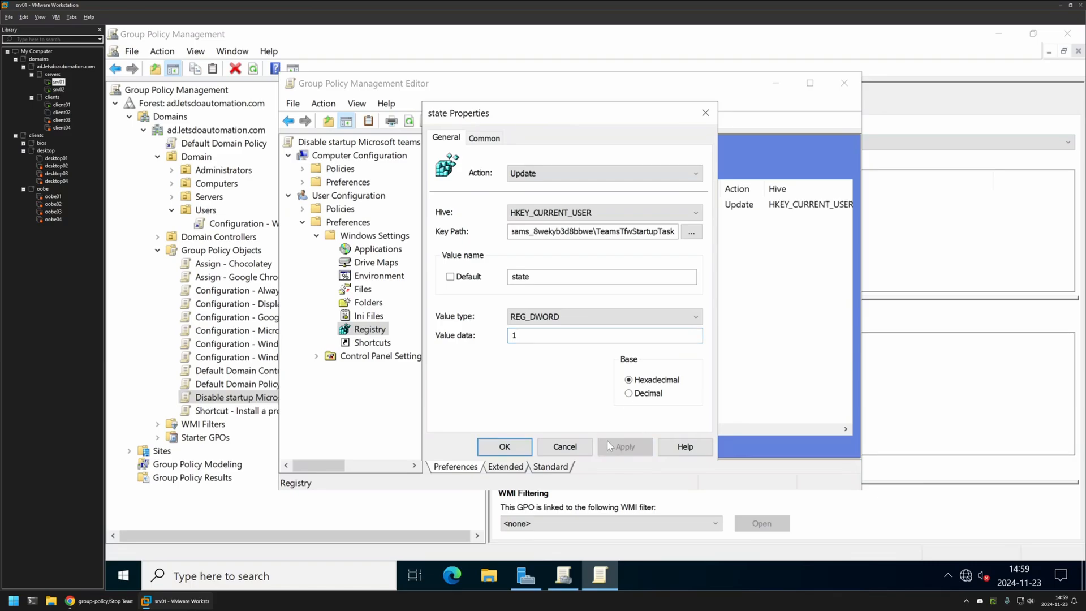
click(503, 447)
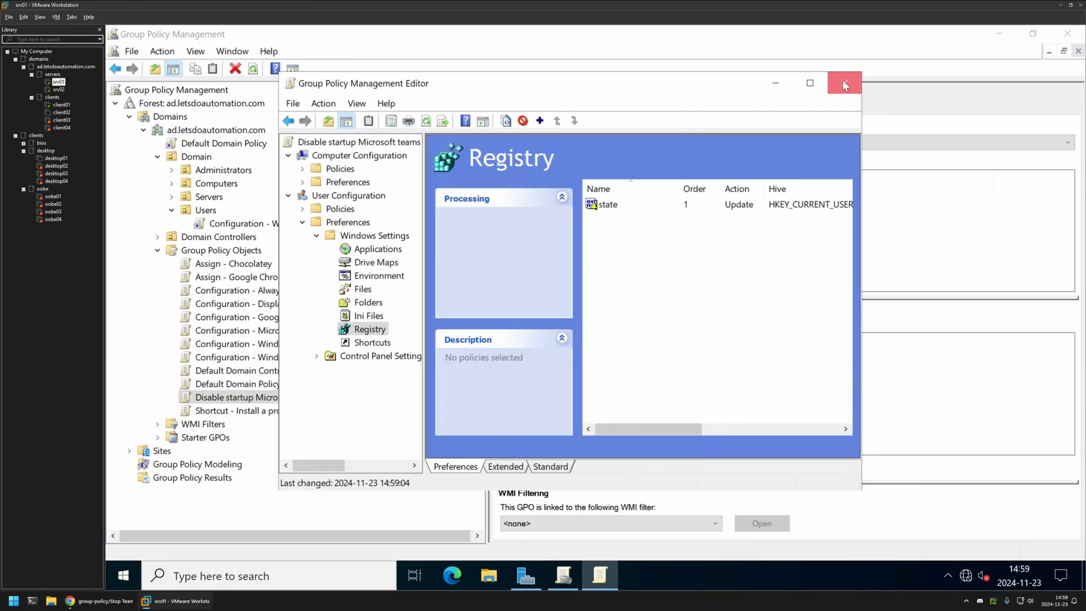
click(844, 84)
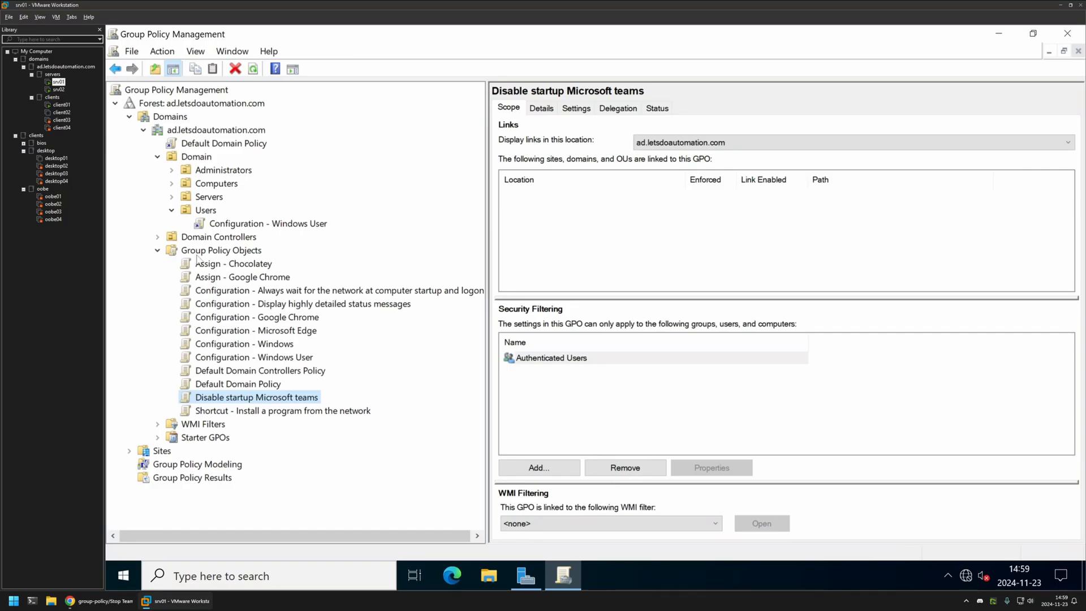
Step: Link the Teams GPO to the Users OU with computer configuration settings disabled
click(205, 210)
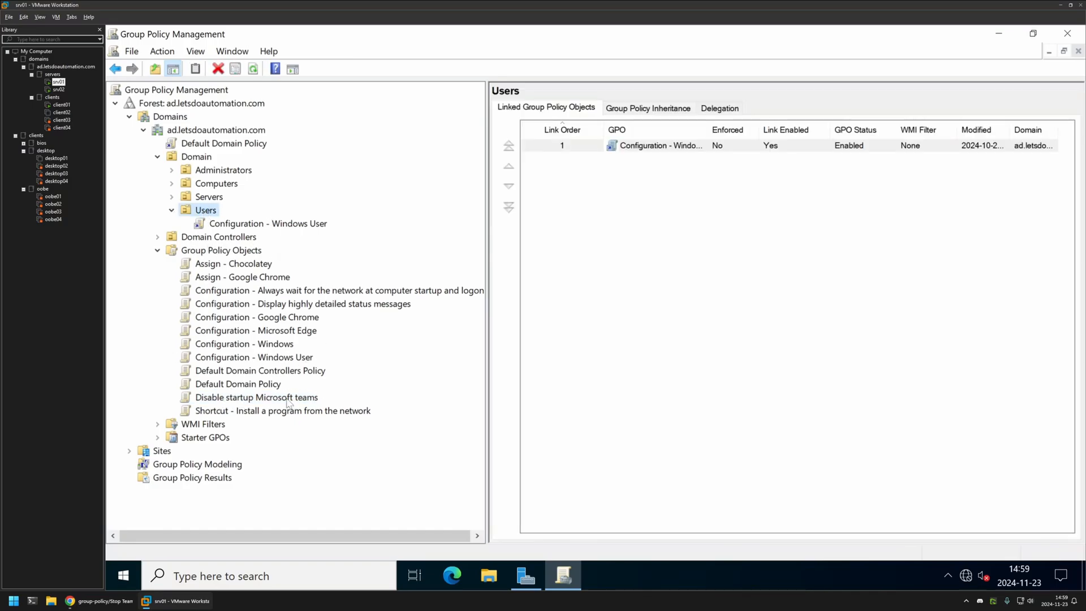
click(255, 398)
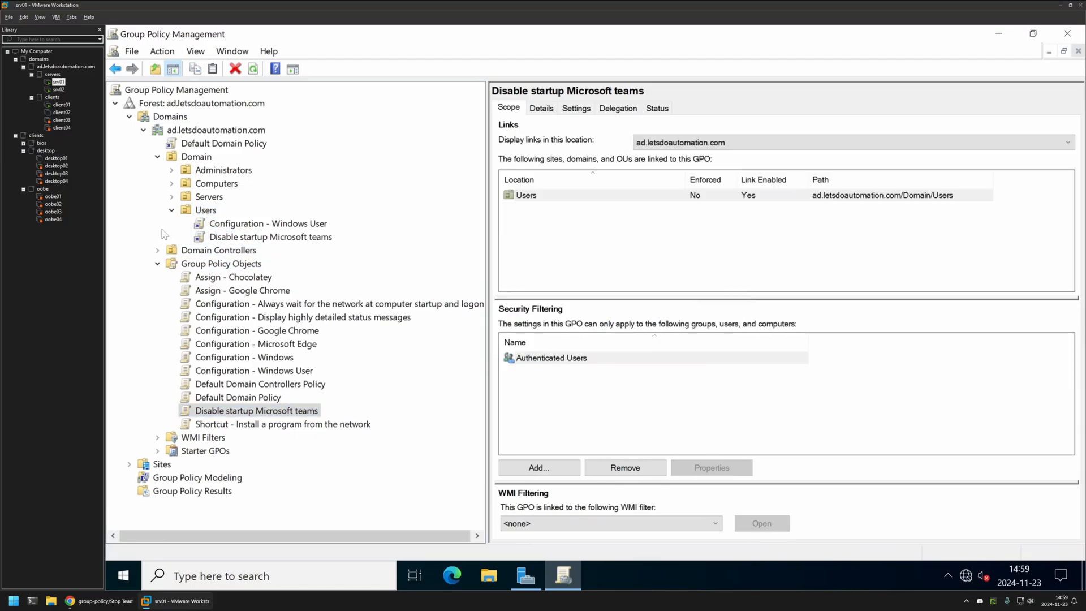
mouse_move(346, 236)
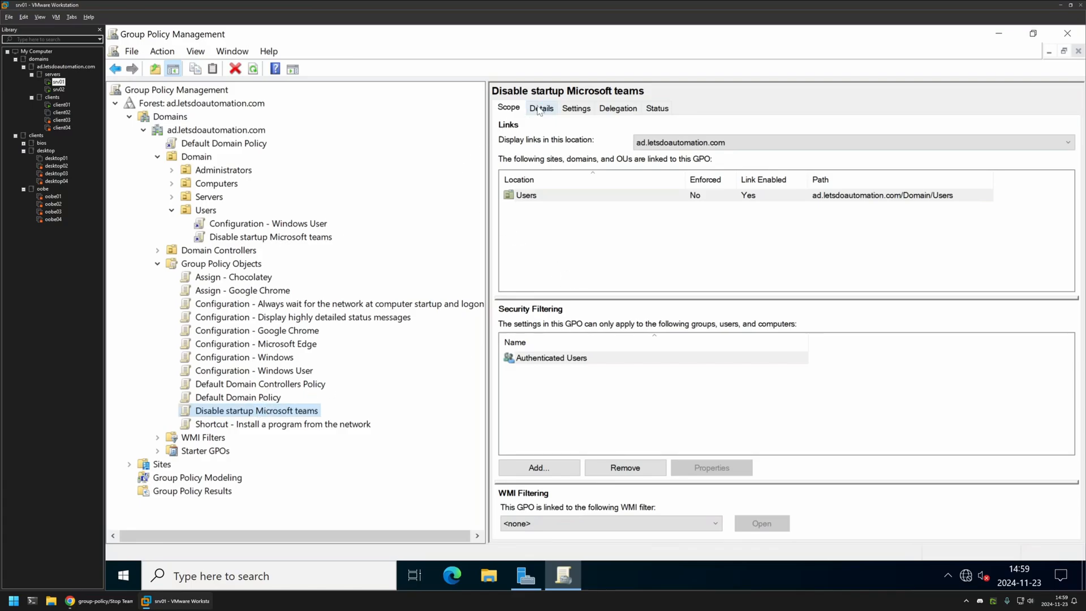
click(541, 108)
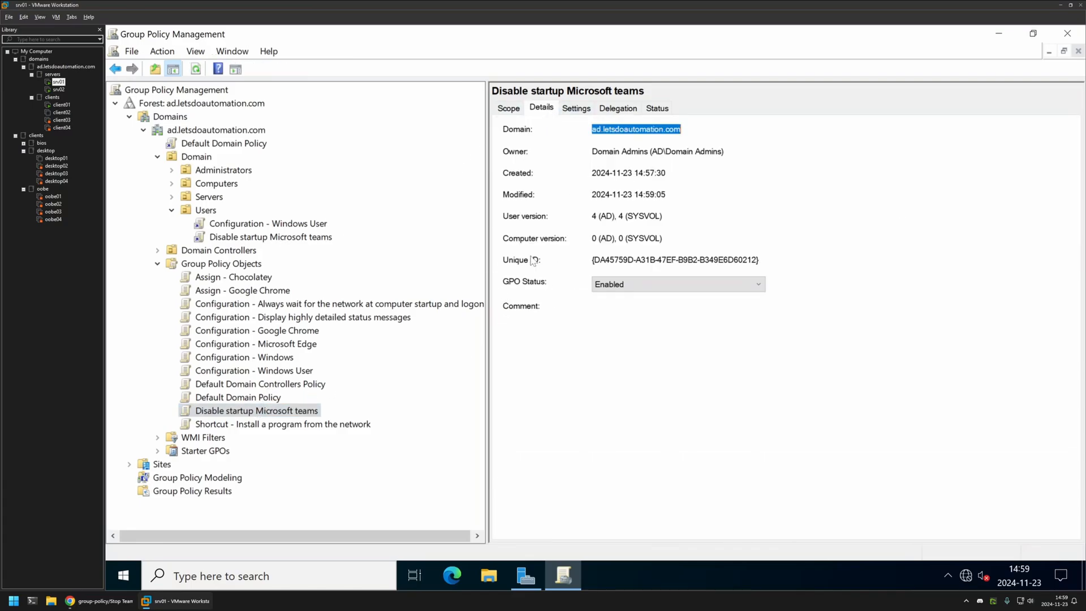
click(676, 284)
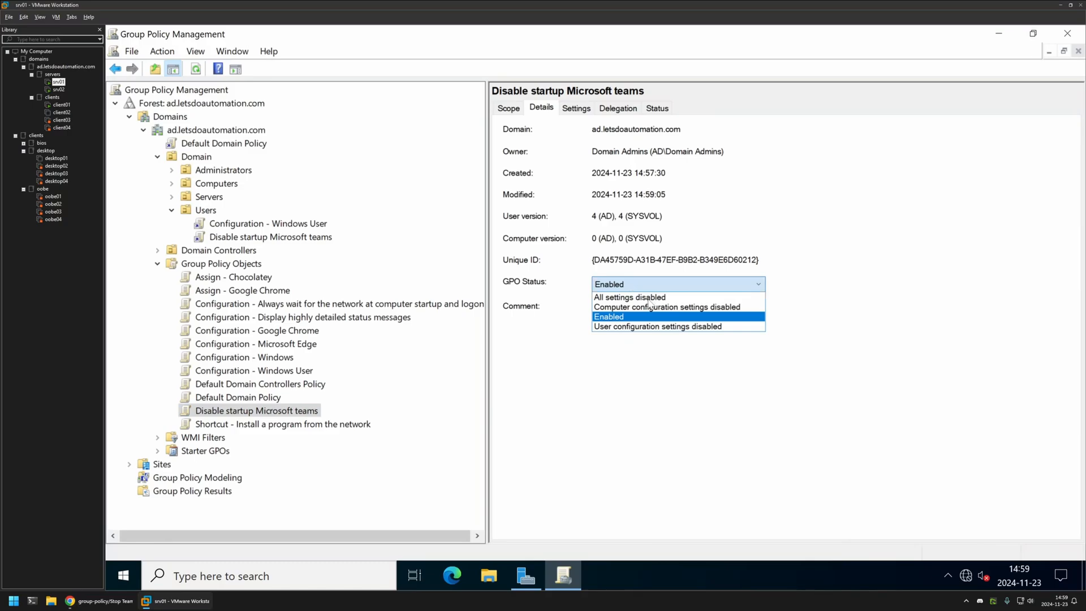
click(667, 306)
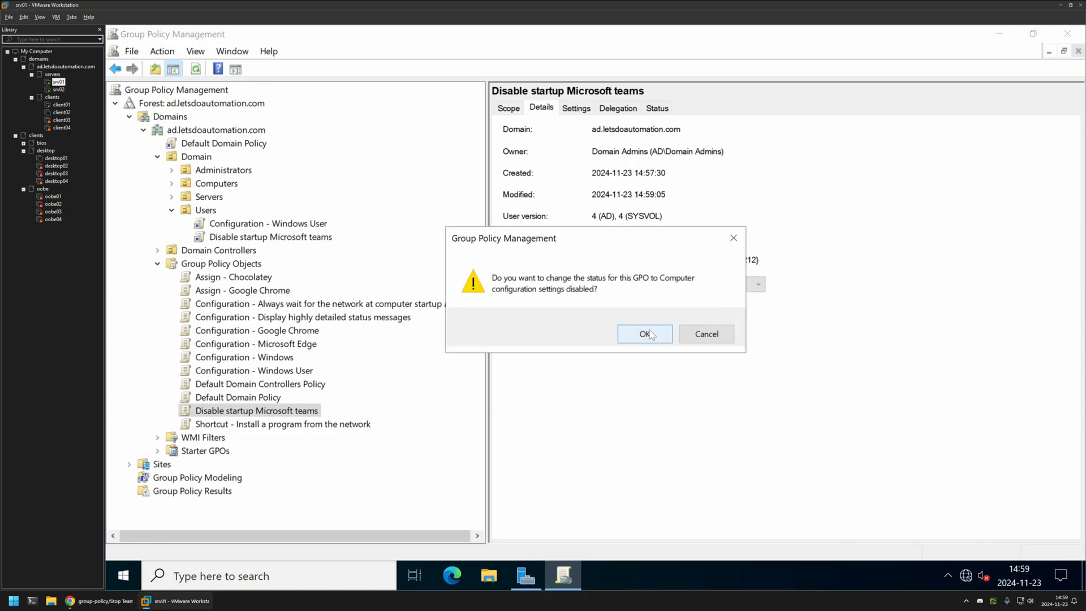
click(643, 334)
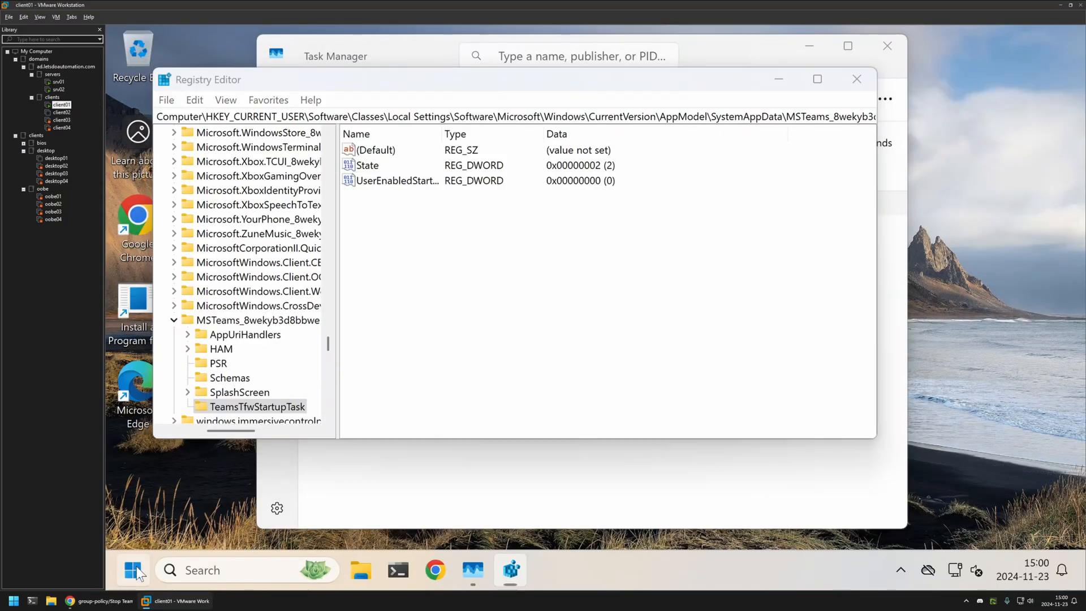
Step: Open Command Prompt on the client and run gpupdate
text(cmd)
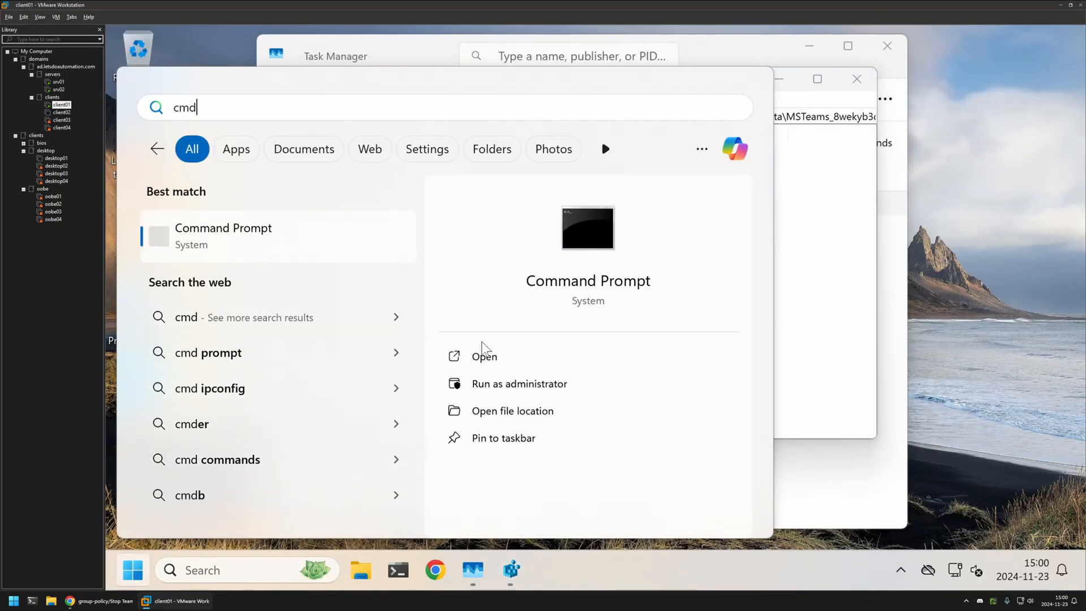
click(485, 356)
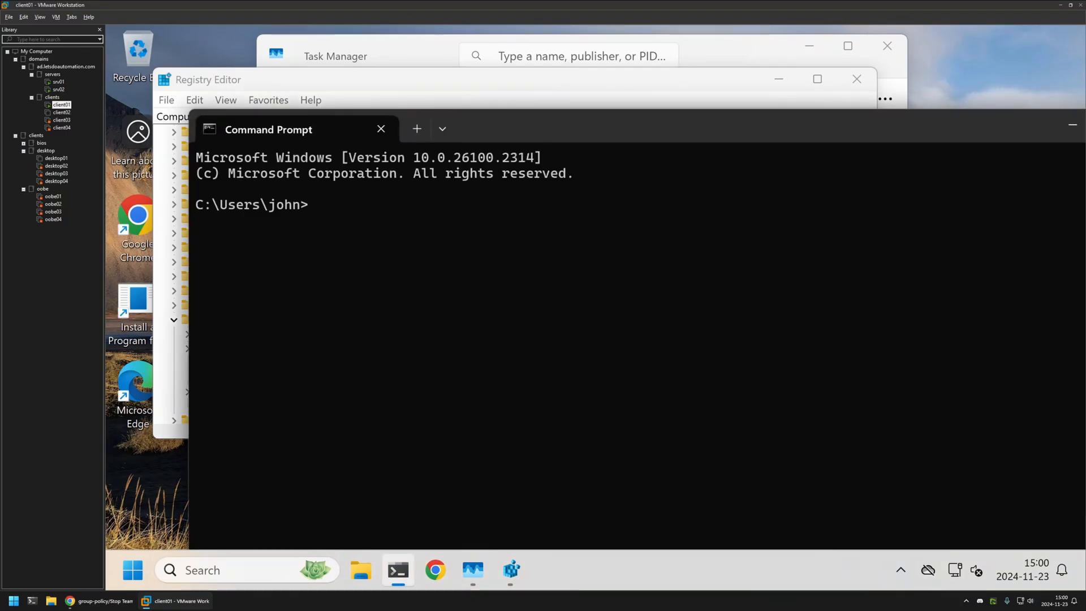
text(gpupdate)
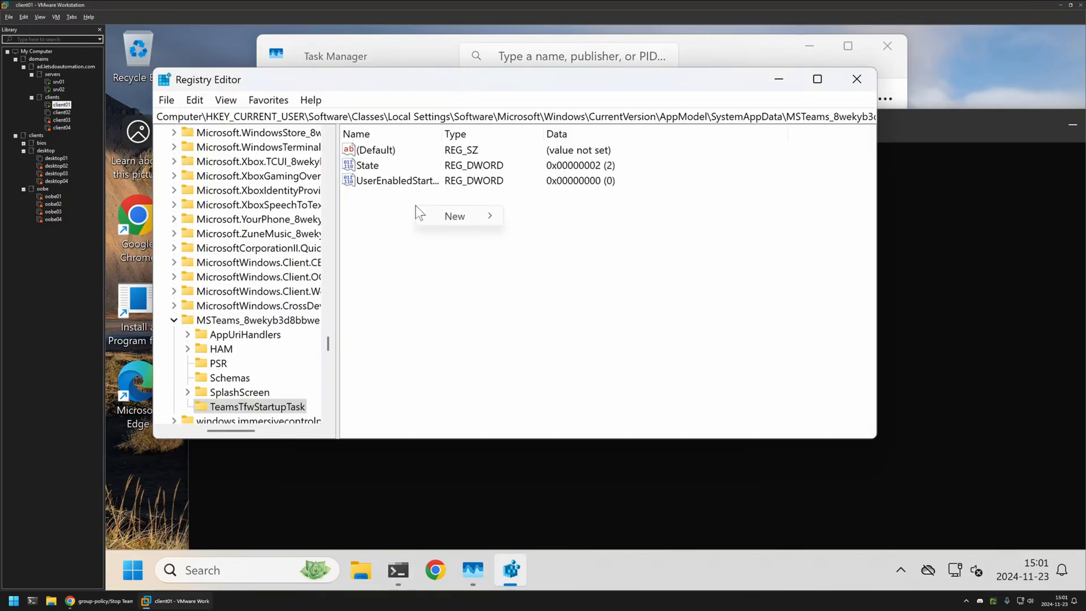
Step: Refresh Registry Editor and confirm Microsoft Teams now shows Disabled in startup apps
click(226, 99)
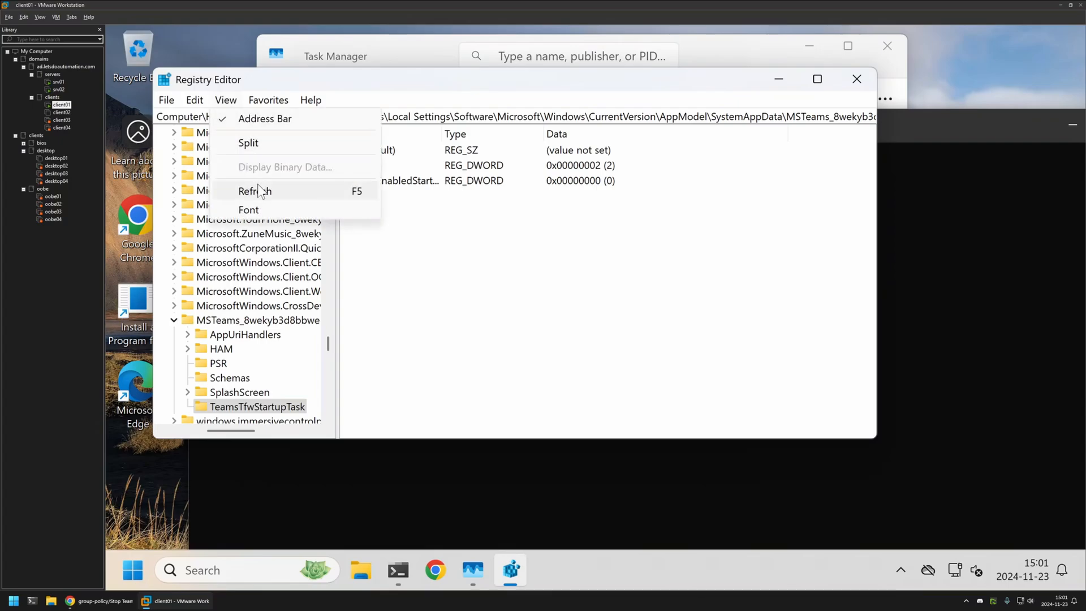
click(256, 192)
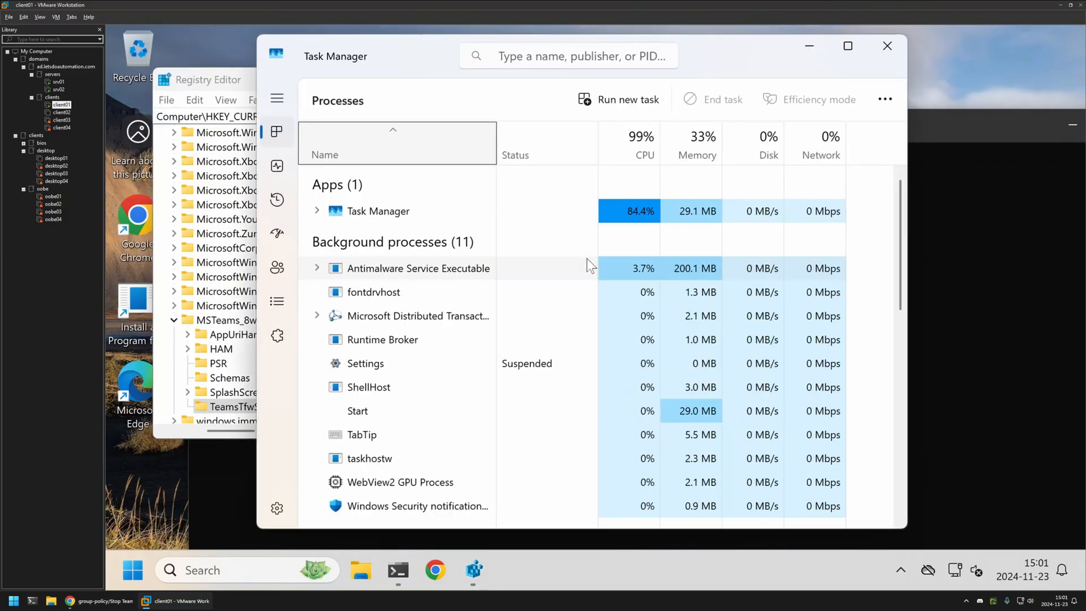
click(277, 233)
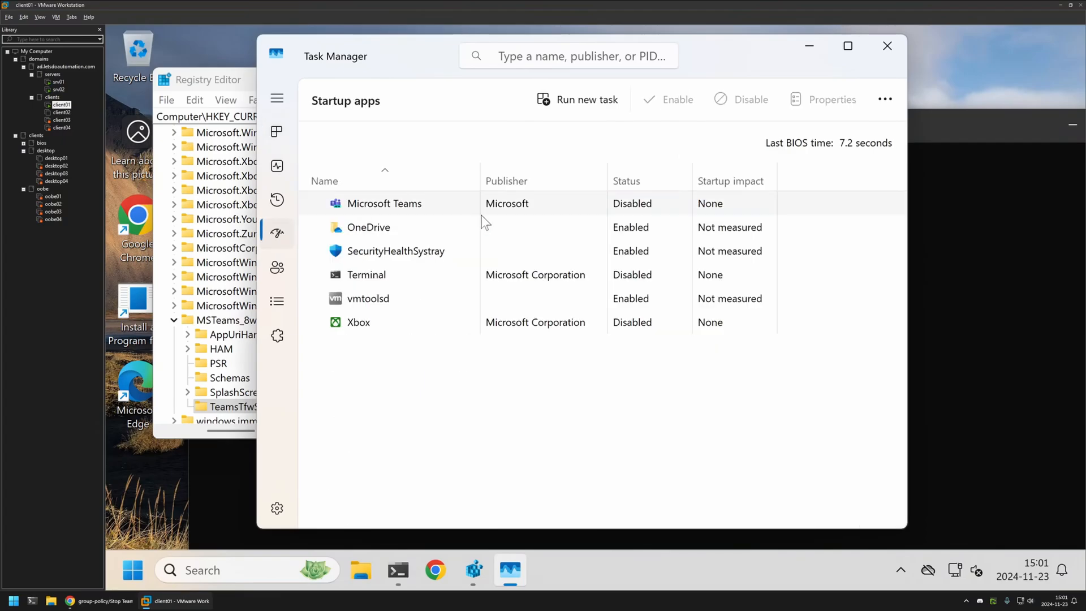
mouse_move(627, 223)
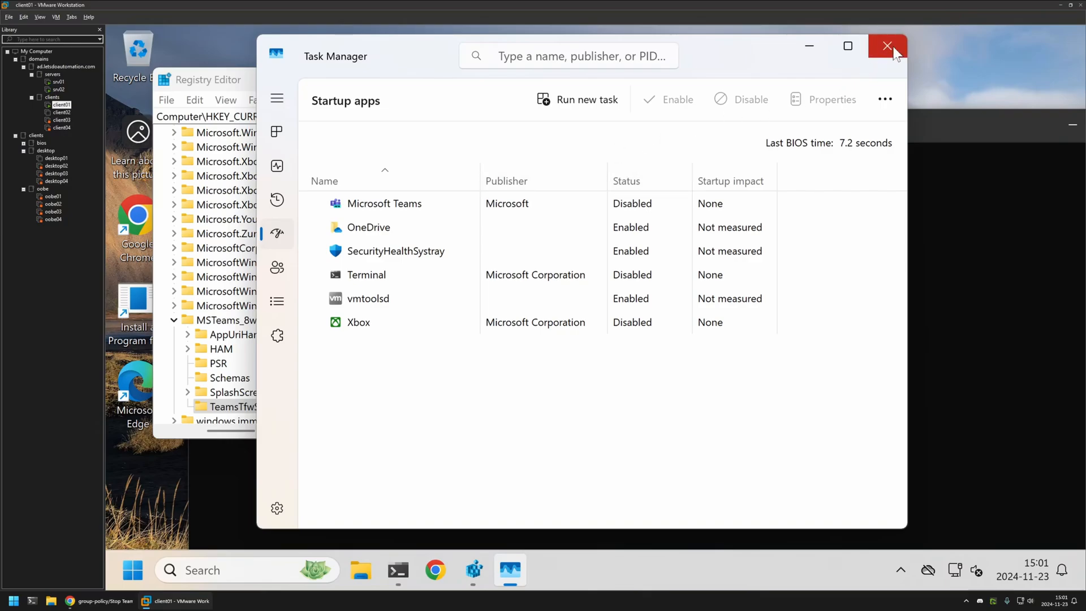
Step: Close Task Manager and restart the client with 'shutdown -r -t'
click(889, 46)
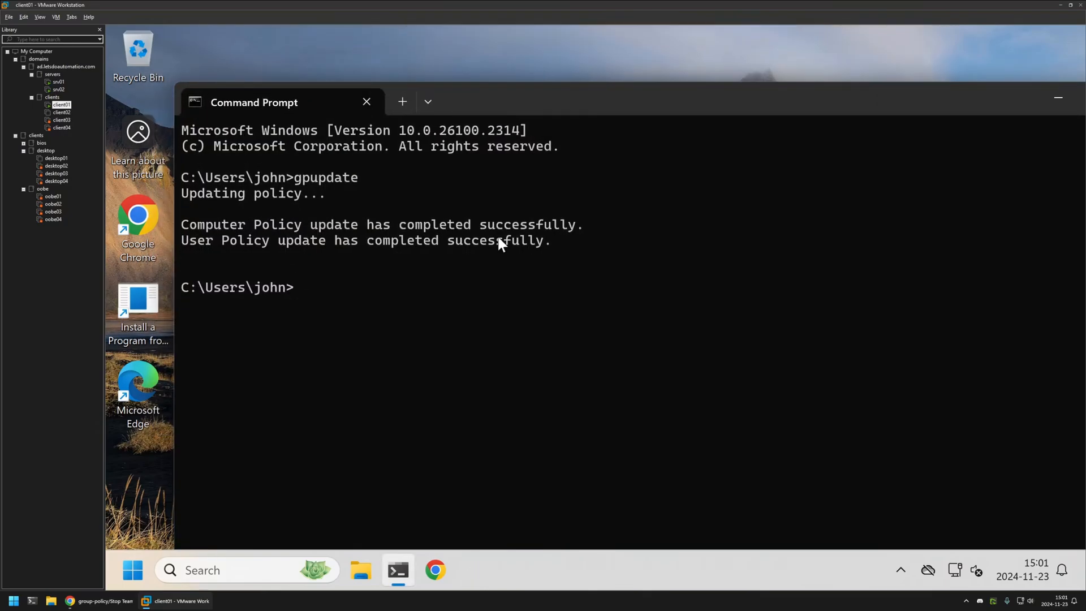
text(shut)
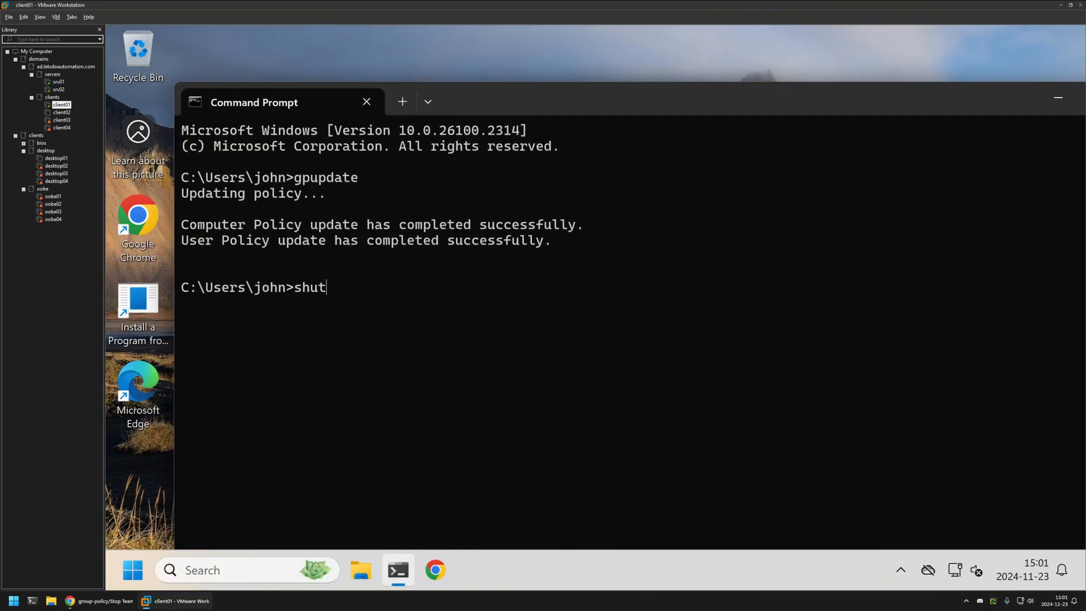
text(down -r -t)
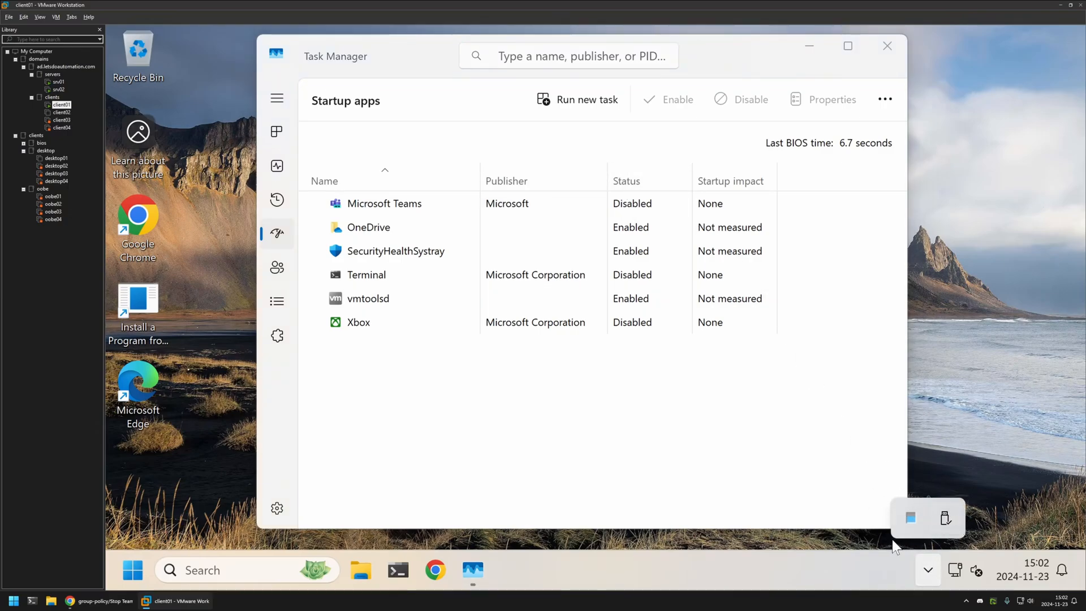
mouse_move(879, 473)
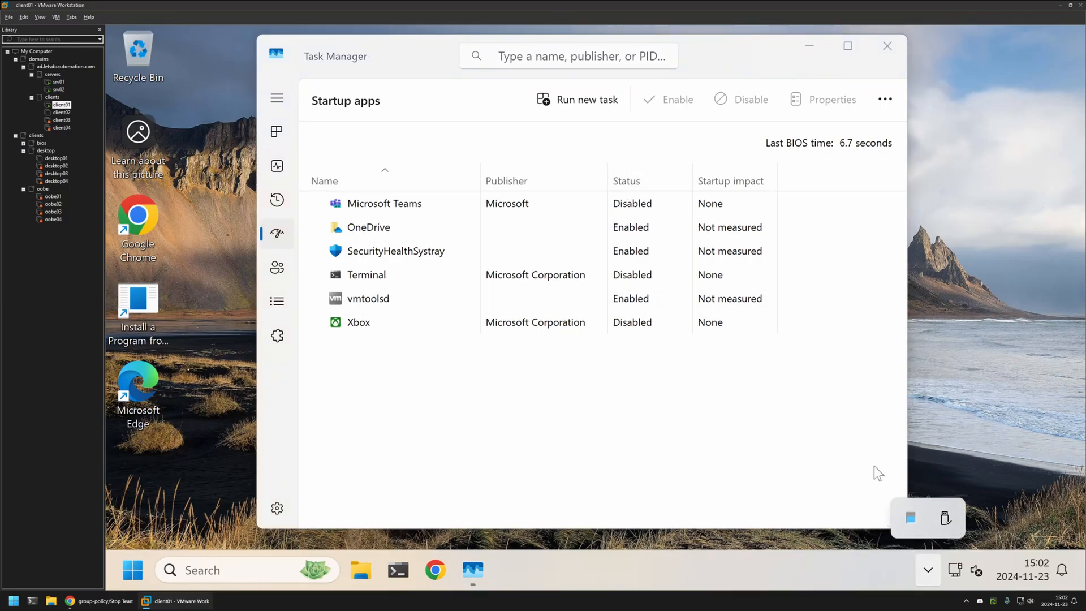
mouse_move(571, 393)
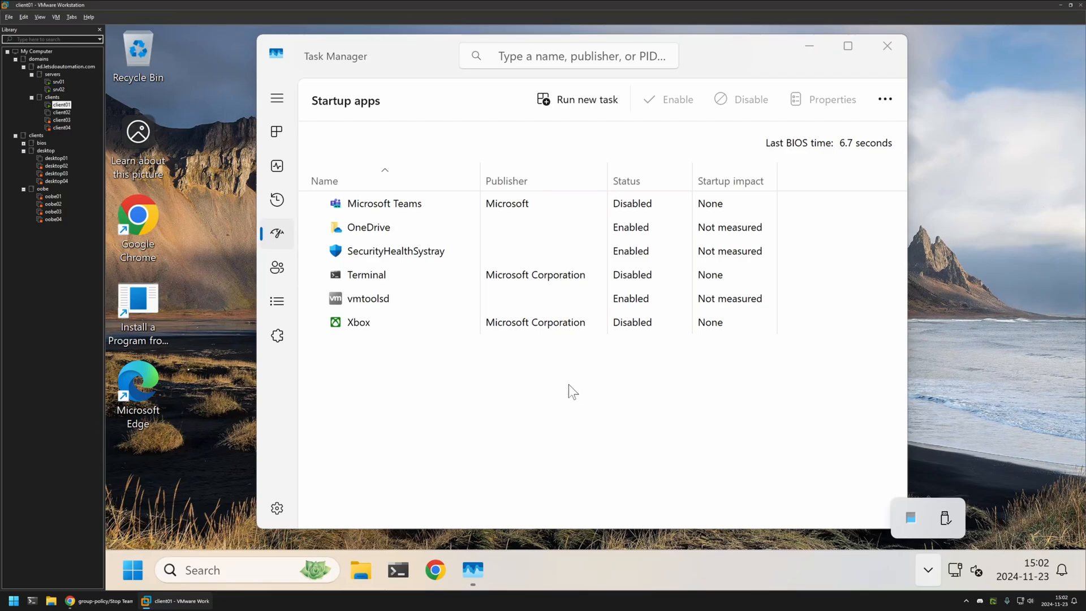